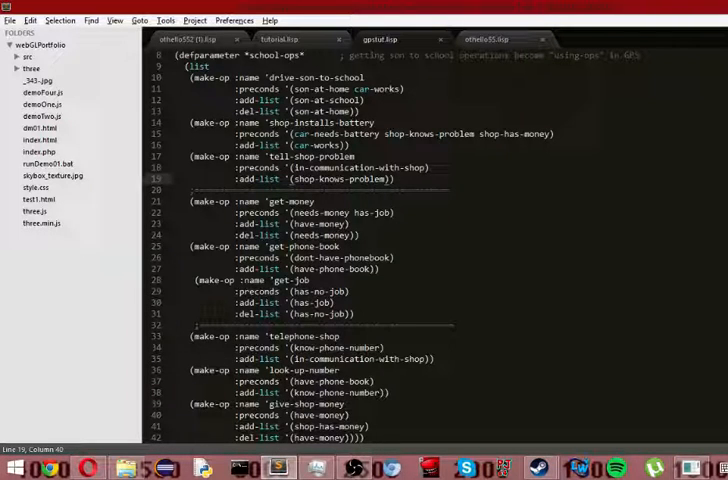
# - Scroll through the *school-ops* operator definitions in gpstut.lisp to review them
pyautogui.scroll(3)
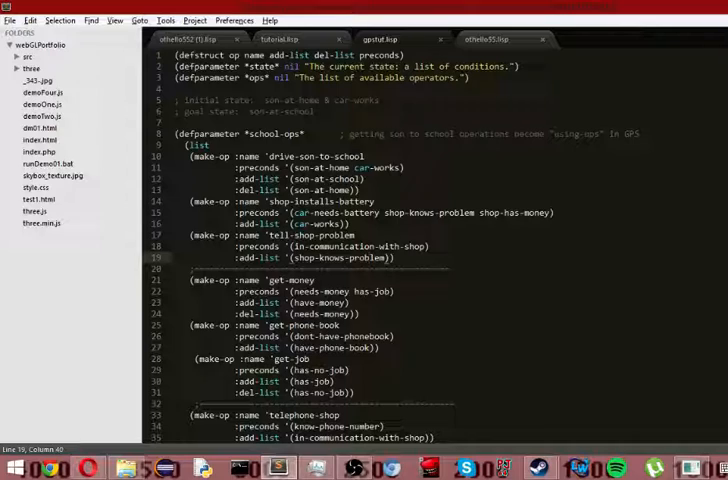
pyautogui.scroll(-3)
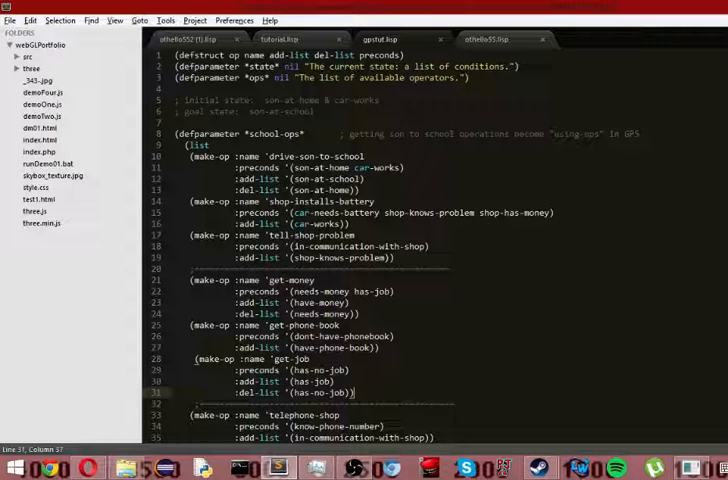
pyautogui.scroll(-3)
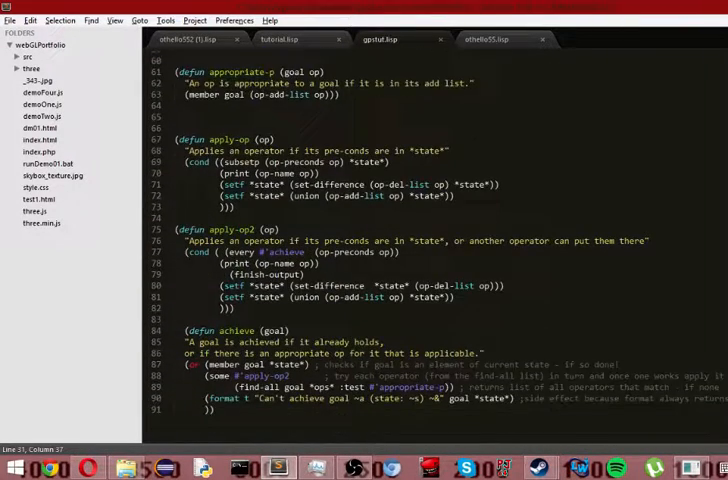
pyautogui.scroll(3)
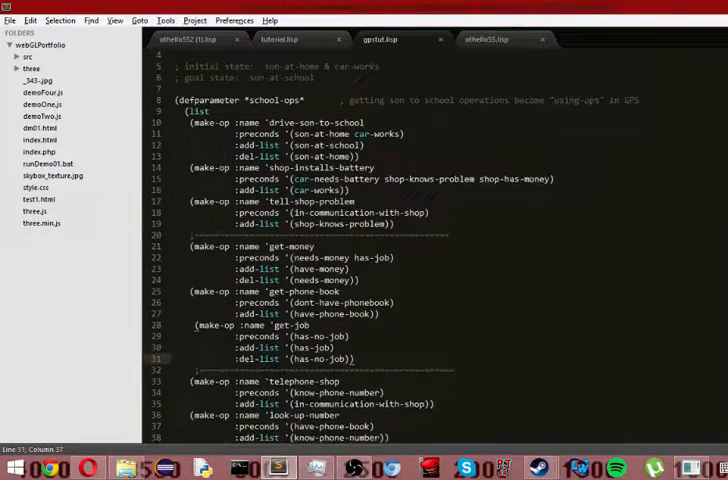
pyautogui.scroll(3)
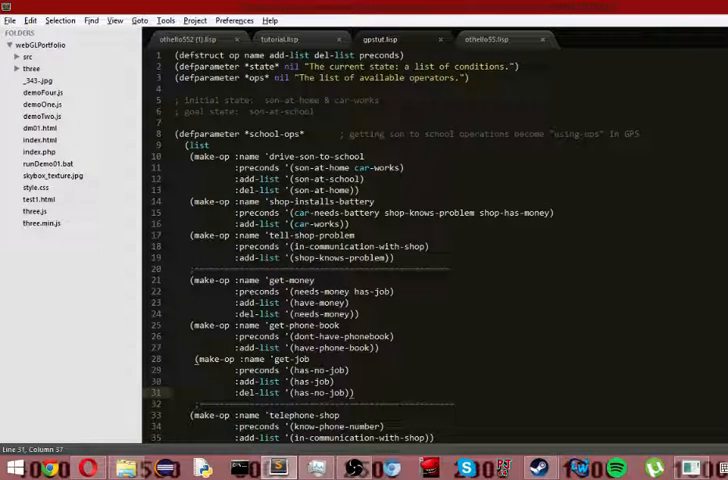
pyautogui.scroll(-3)
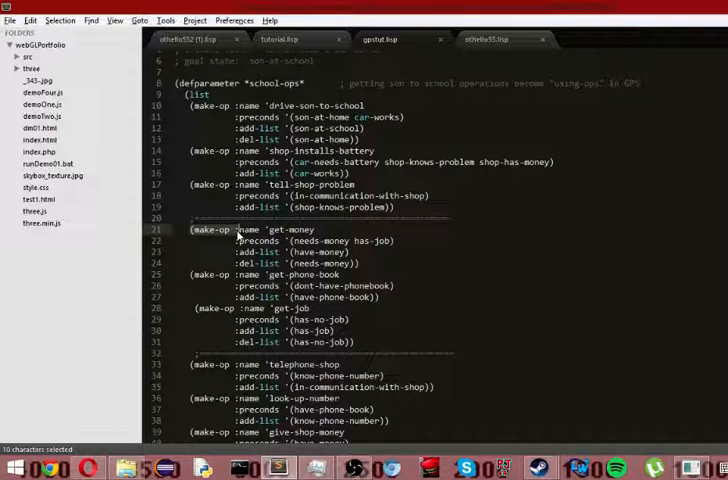
pyautogui.scroll(-3)
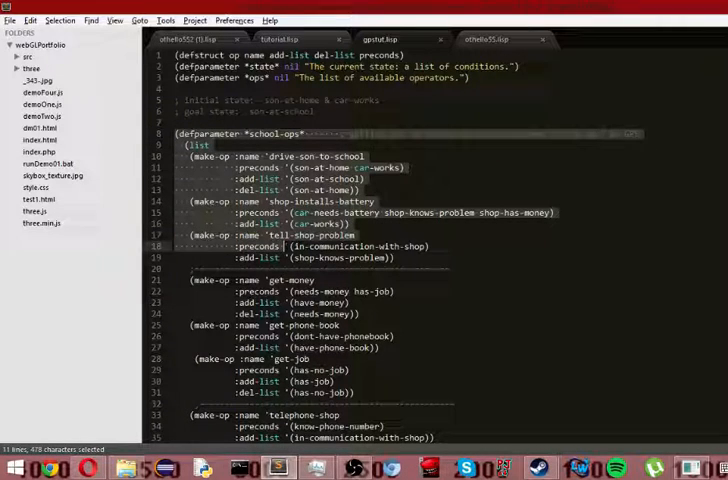
pyautogui.scroll(-3)
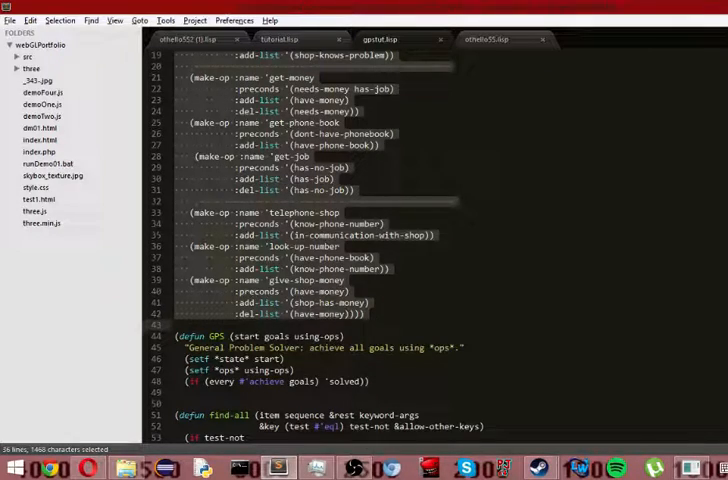
pyautogui.scroll(-3)
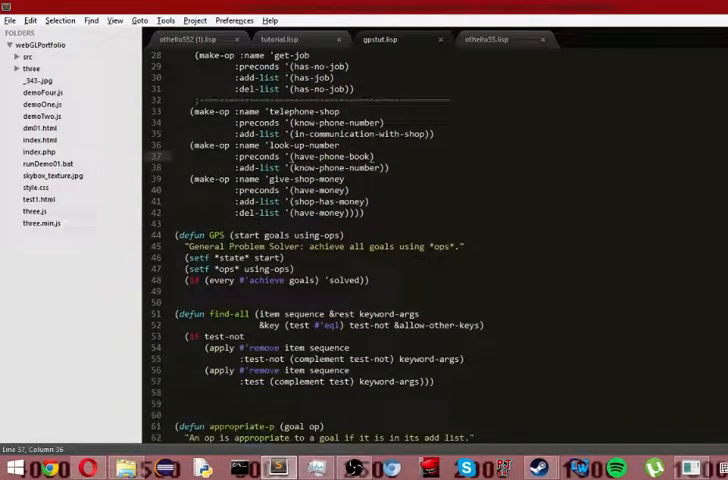
pyautogui.scroll(-3)
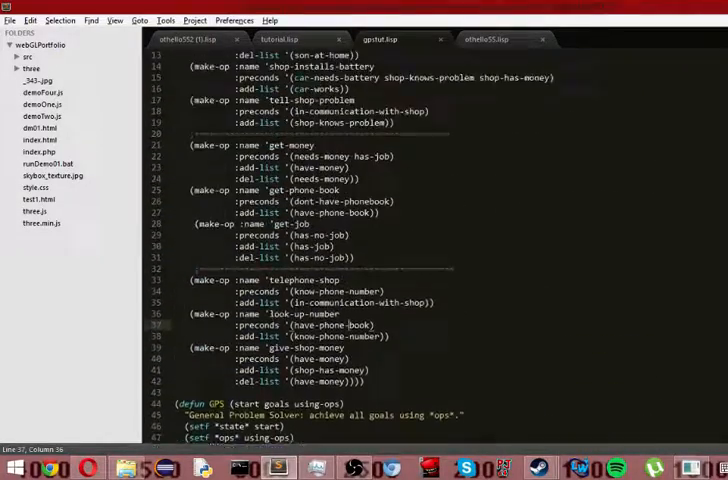
pyautogui.scroll(3)
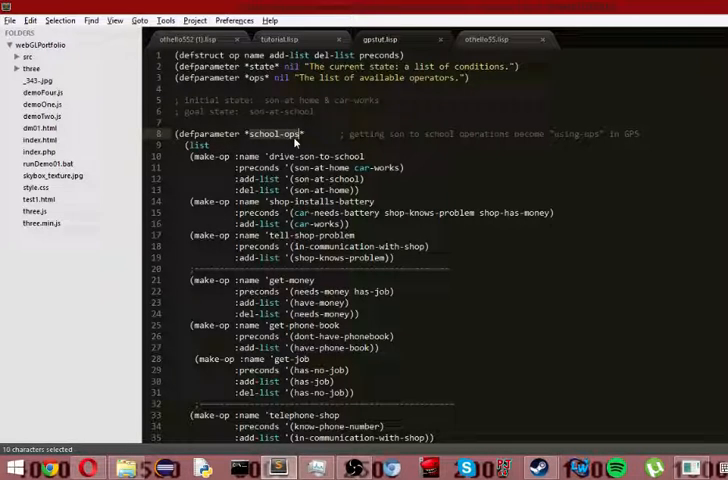
pyautogui.scroll(-3)
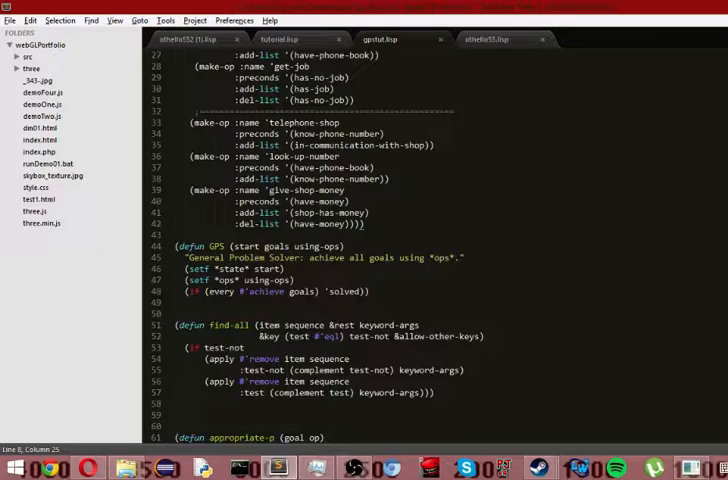
pyautogui.scroll(3)
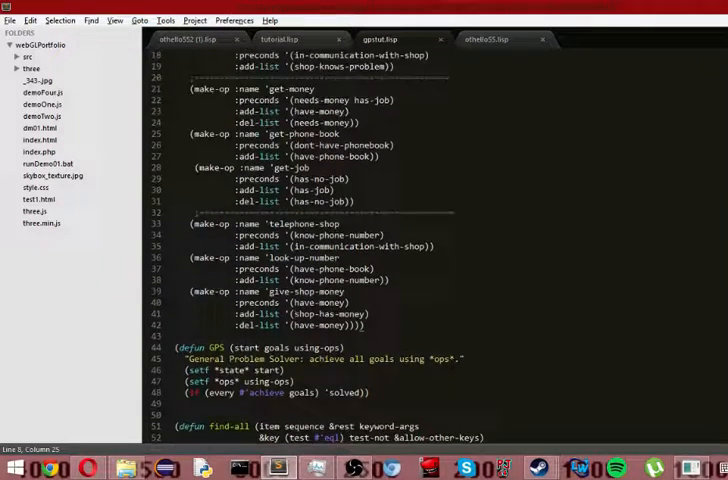
pyautogui.scroll(3)
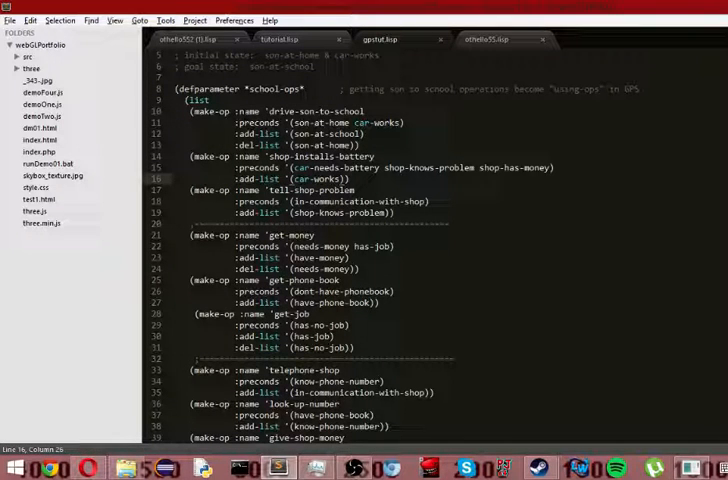
pyautogui.moveTo(190, 122); pyautogui.dragTo(375, 157)
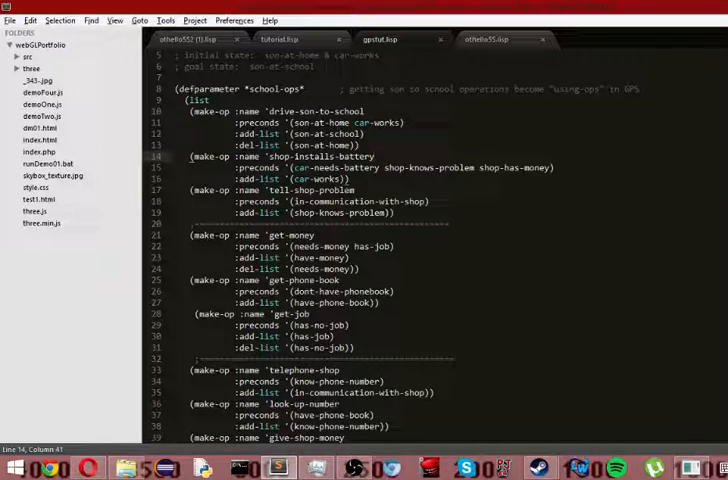
pyautogui.scroll(-3)
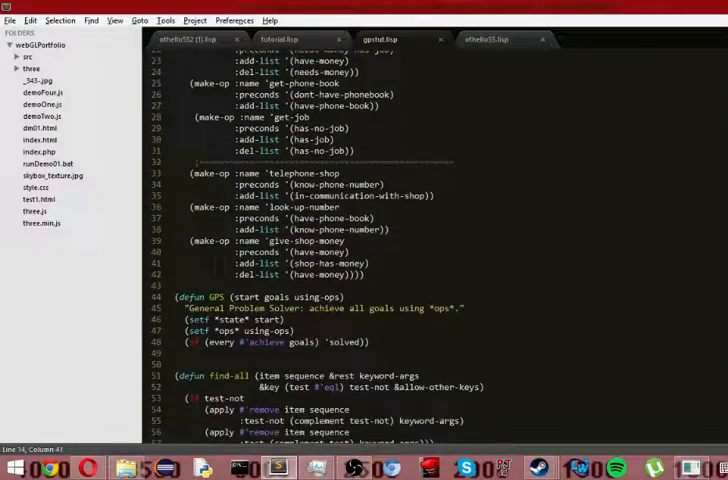
pyautogui.scroll(-3)
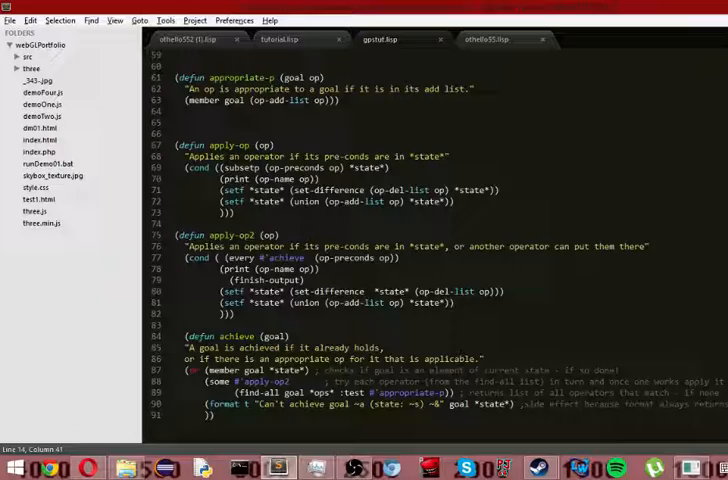
pyautogui.scroll(3)
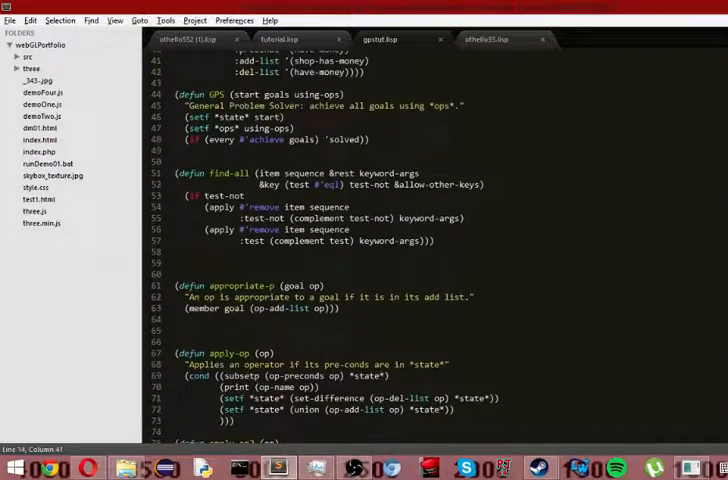
pyautogui.scroll(3)
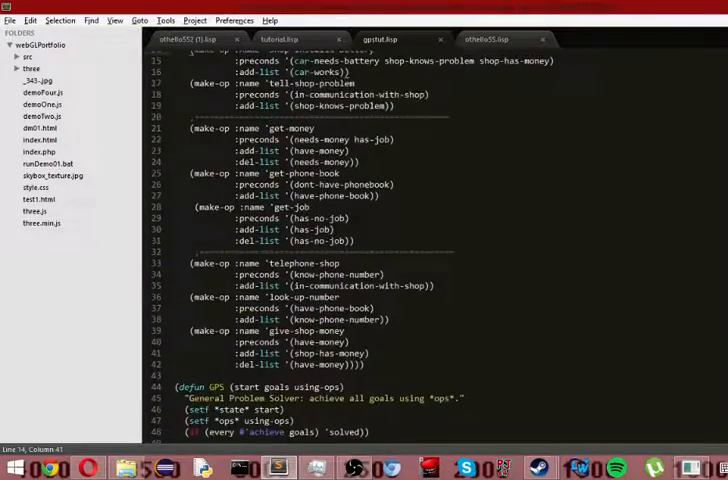
pyautogui.scroll(3)
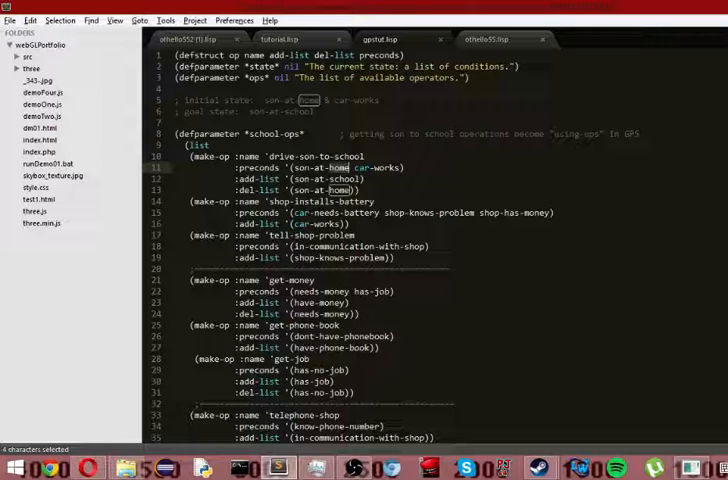
# - Highlight the get-money preconditions, car-works, and the shop-has-money precondition
pyautogui.click(335, 167)
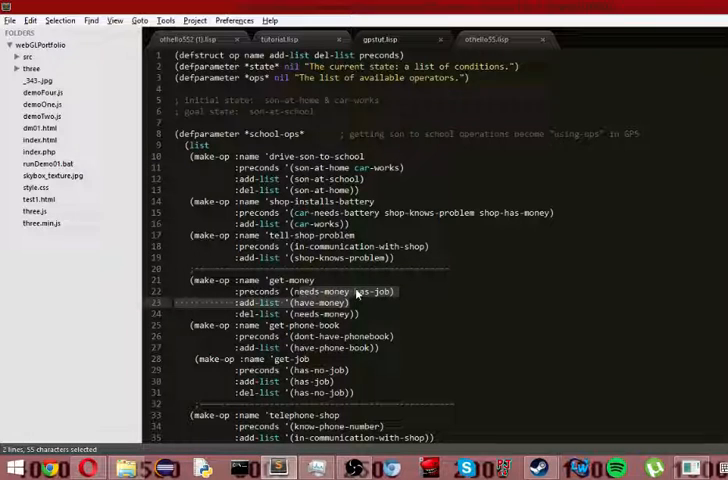
pyautogui.click(357, 293)
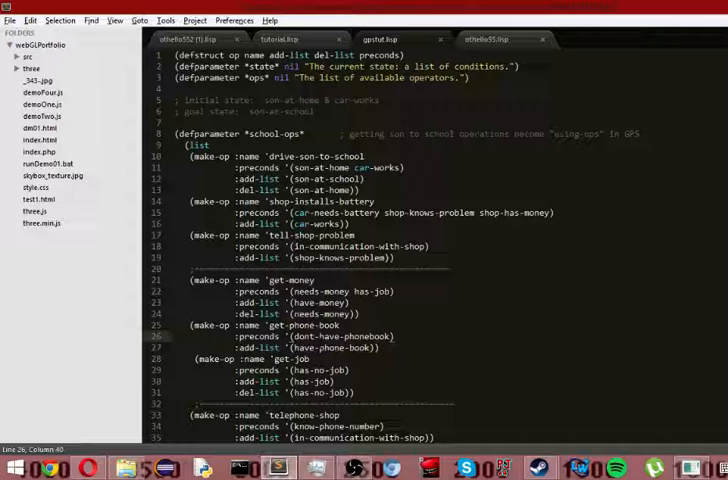
pyautogui.doubleClick(378, 167)
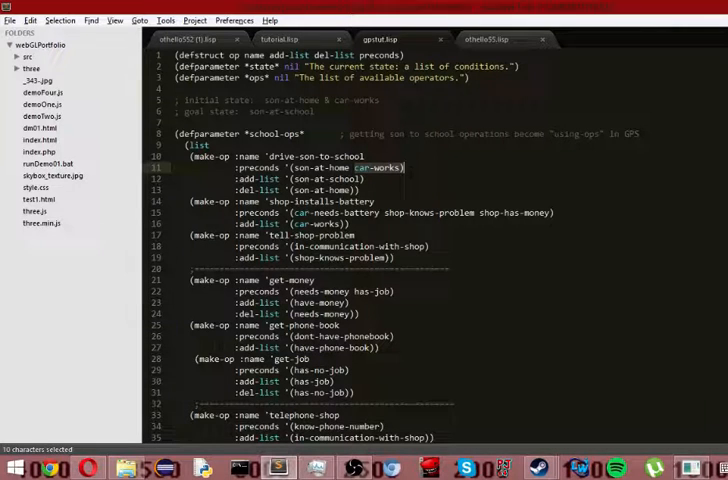
pyautogui.click(404, 167)
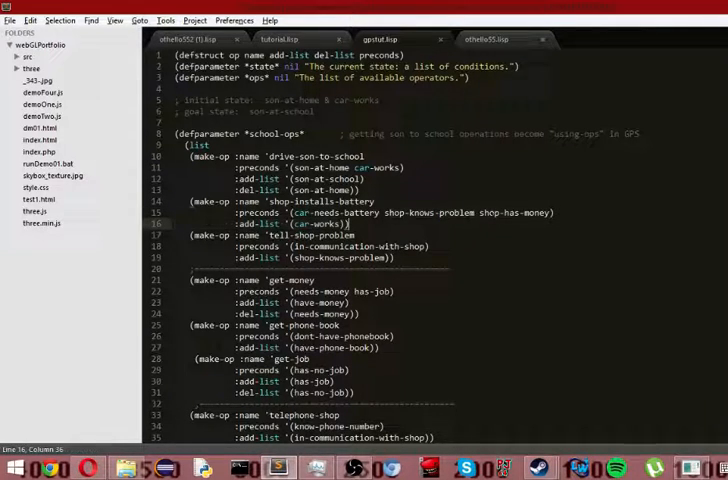
pyautogui.doubleClick(423, 213)
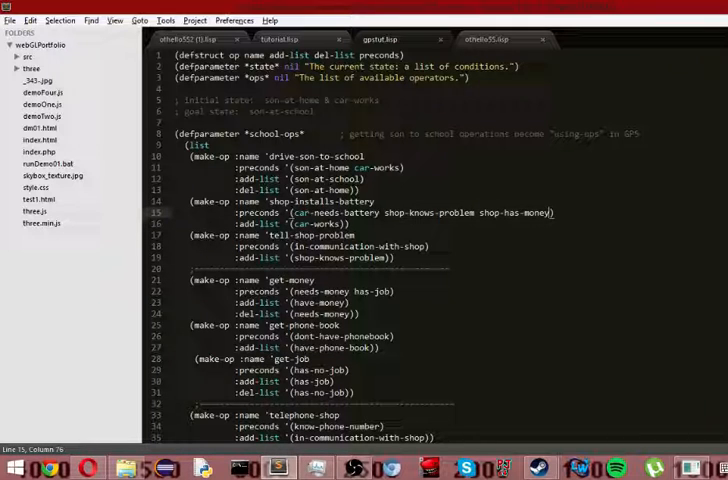
pyautogui.scroll(-3)
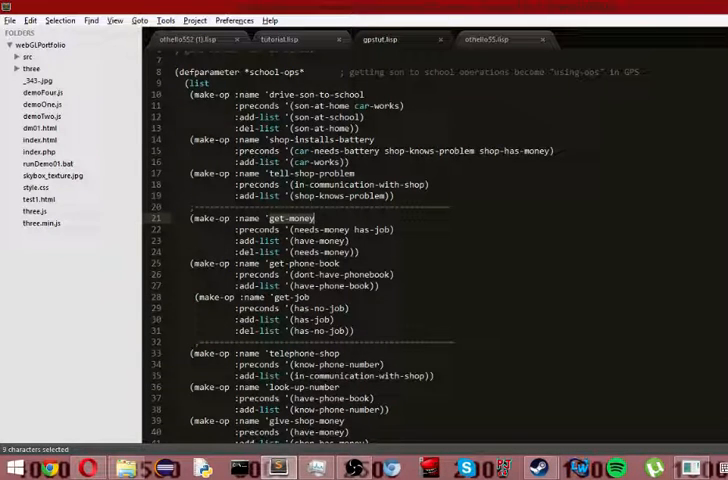
# - Point out get-phone-book and get-job, then mark drive-son-to-school's car-works precondition
pyautogui.click(314, 218)
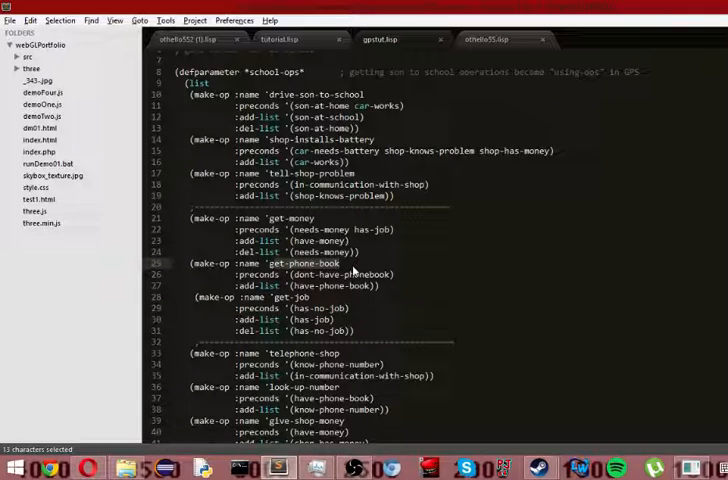
pyautogui.click(350, 263)
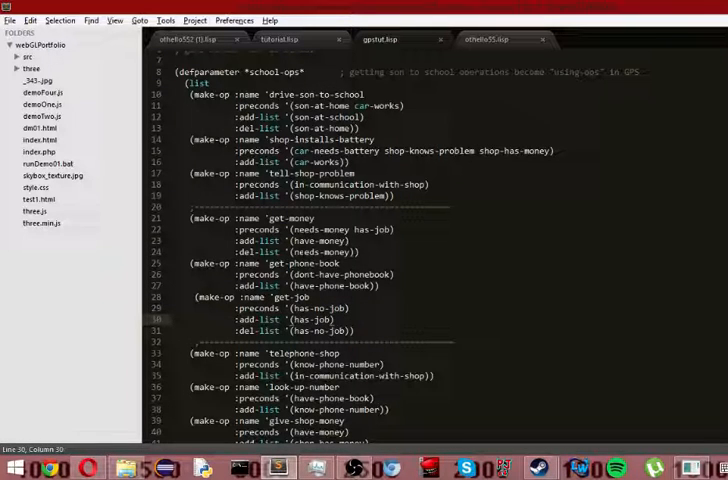
pyautogui.scroll(-3)
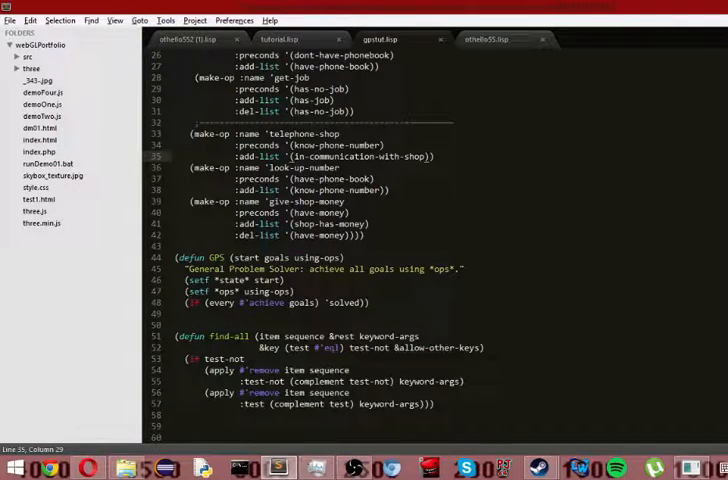
pyautogui.scroll(3)
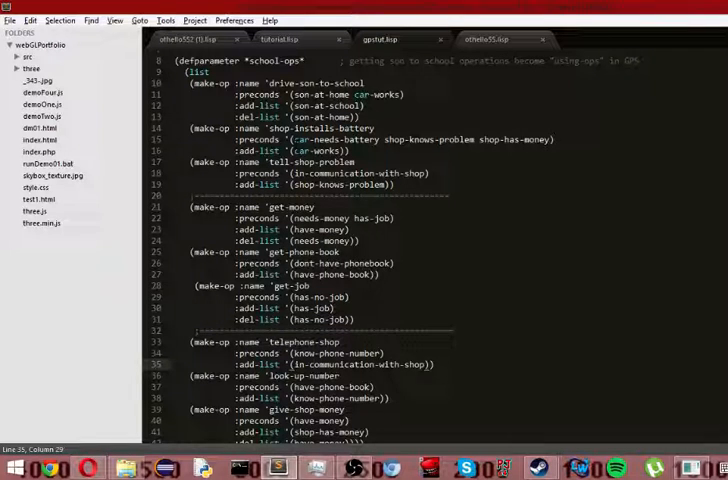
pyautogui.click(286, 162)
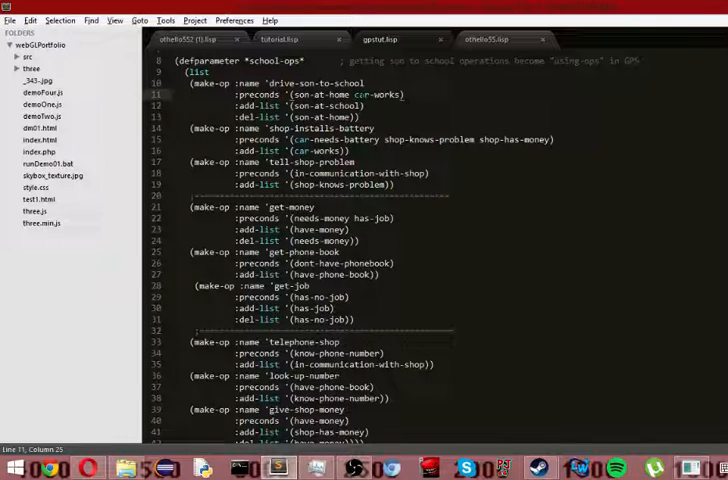
pyautogui.doubleClick(374, 93)
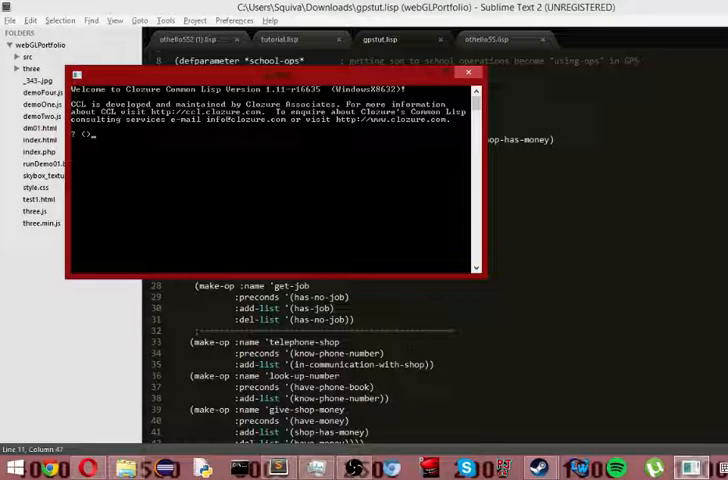
# - Enter (load "~/Downloads/gpstut.lisp") at the Clozure CL prompt
pyautogui.write('(load "')
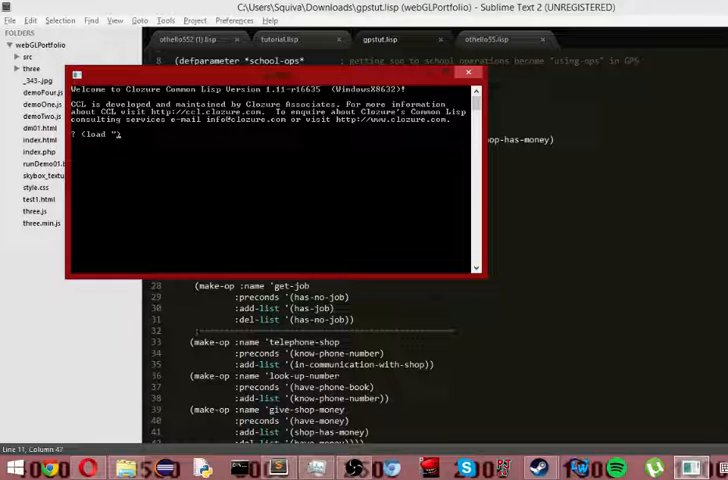
pyautogui.write('"/Downloads')
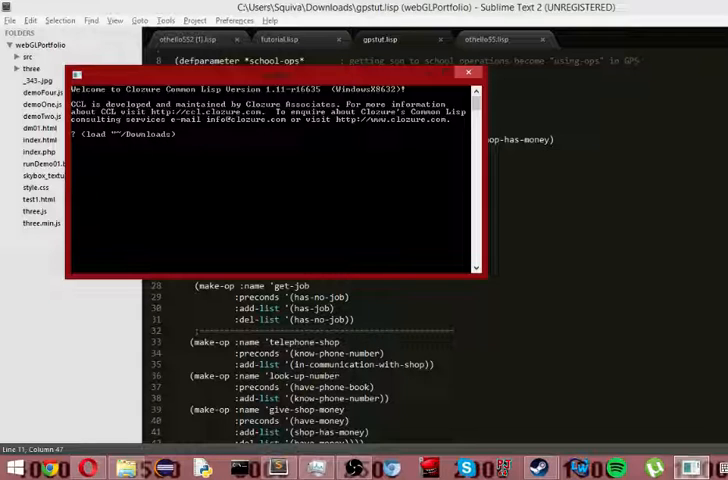
pyautogui.write('gpstut.lisp"')
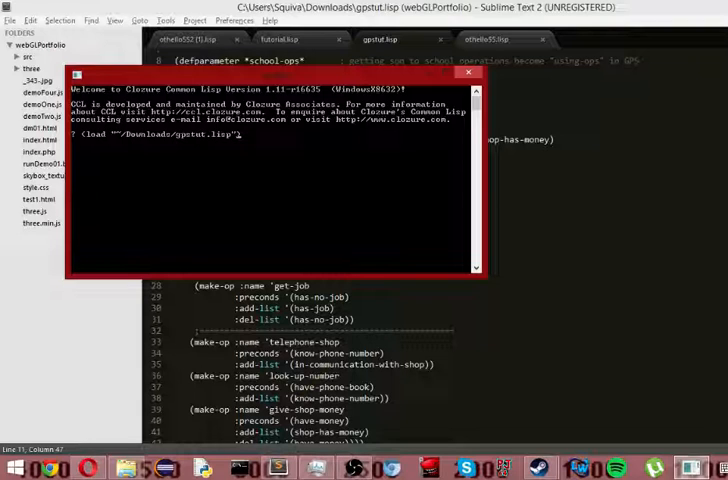
# - Load gpstut.lisp and run gps for son-at-school using *school-ops*
pyautogui.press('Return')
pyautogui.write("(gps '(son-at-home car-needs-battery has-no-job needs-money d…k) '(son-at-school) *school-ops*)")
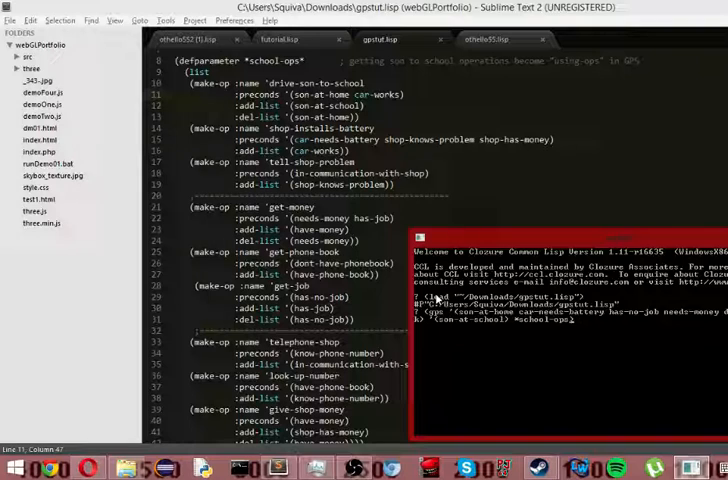
pyautogui.press('Return')
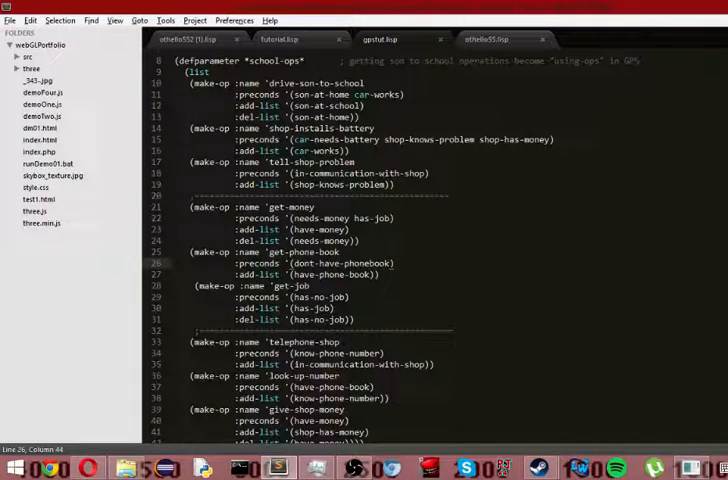
# - Add have-money to get-phone-book's preconditions and save gpstut.lisp
pyautogui.write('have-money')
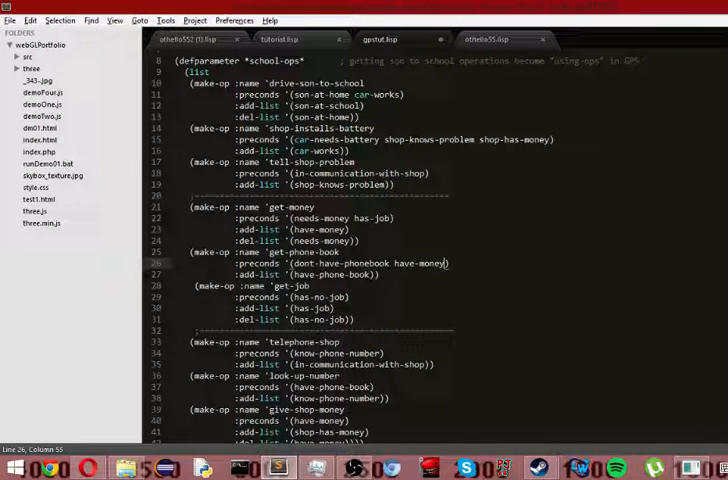
pyautogui.press('ctrl+s')
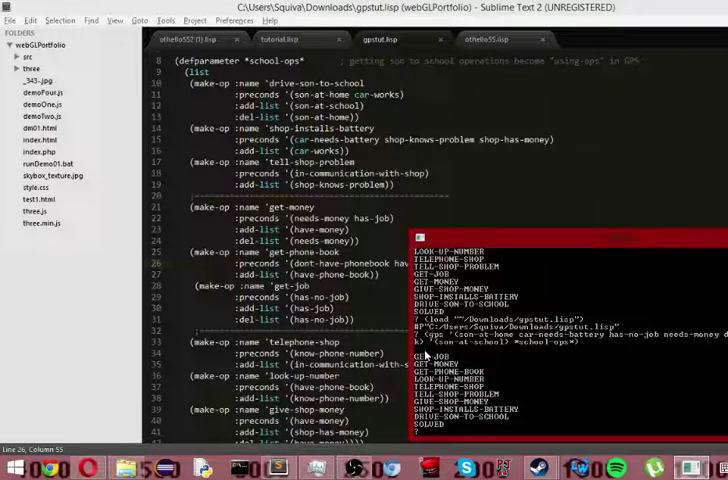
pyautogui.moveTo(435, 350)
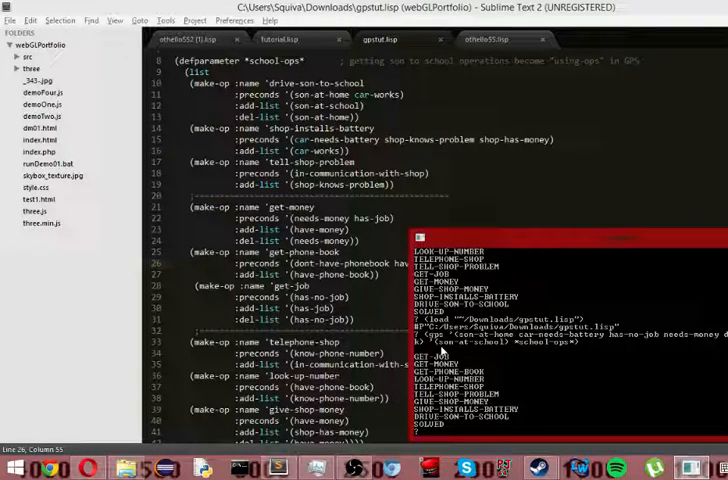